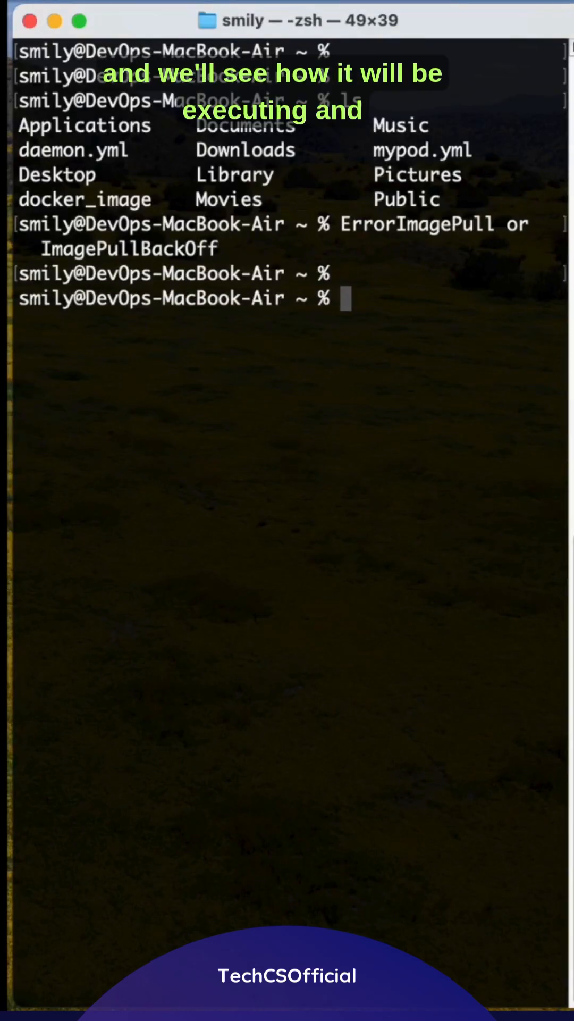
# - Edit mypod.yml in vi, then print the file's contents with cat
pyautogui.write('vi m')
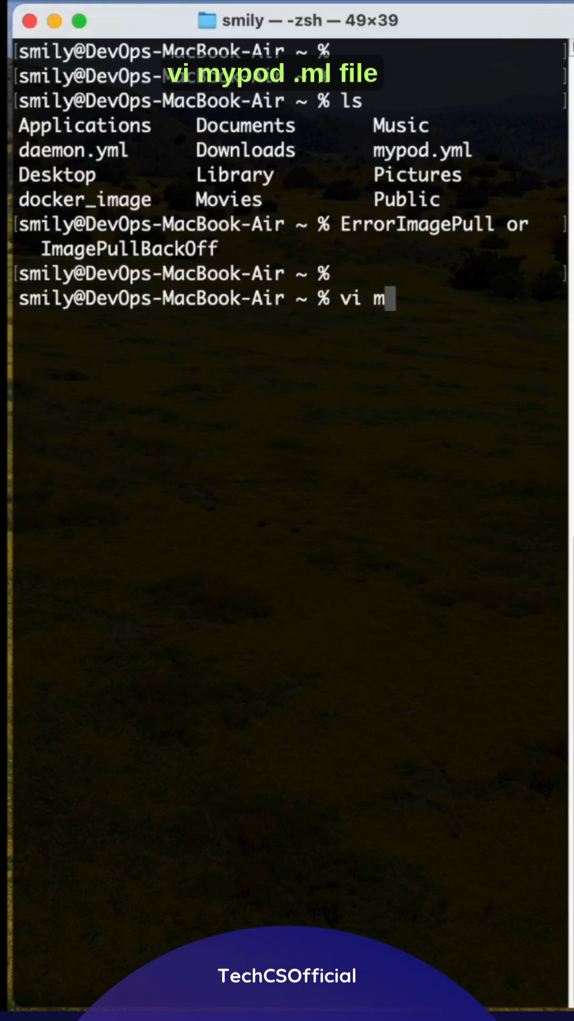
pyautogui.press('enter')
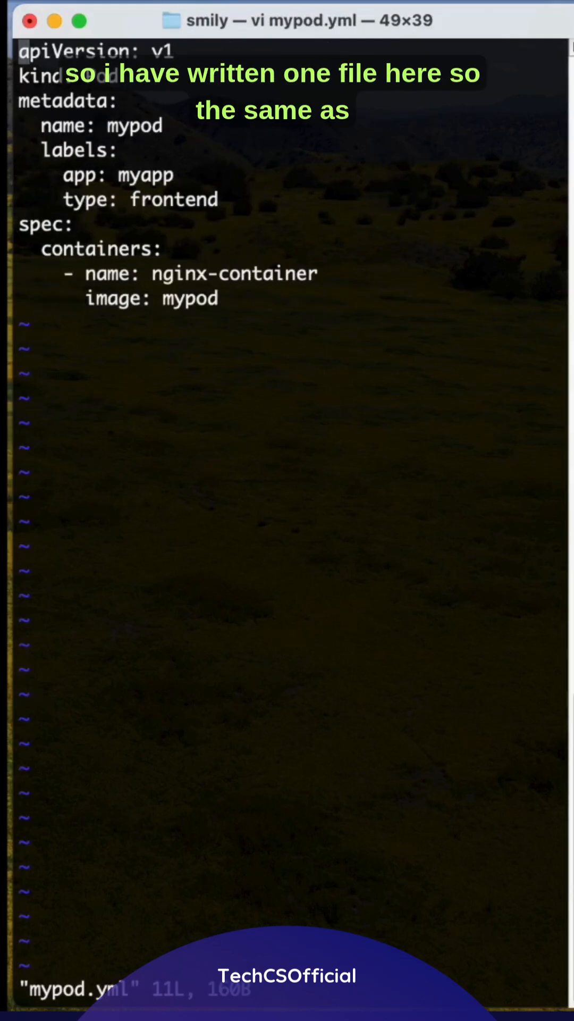
pyautogui.press('i')
pyautogui.write('cat')
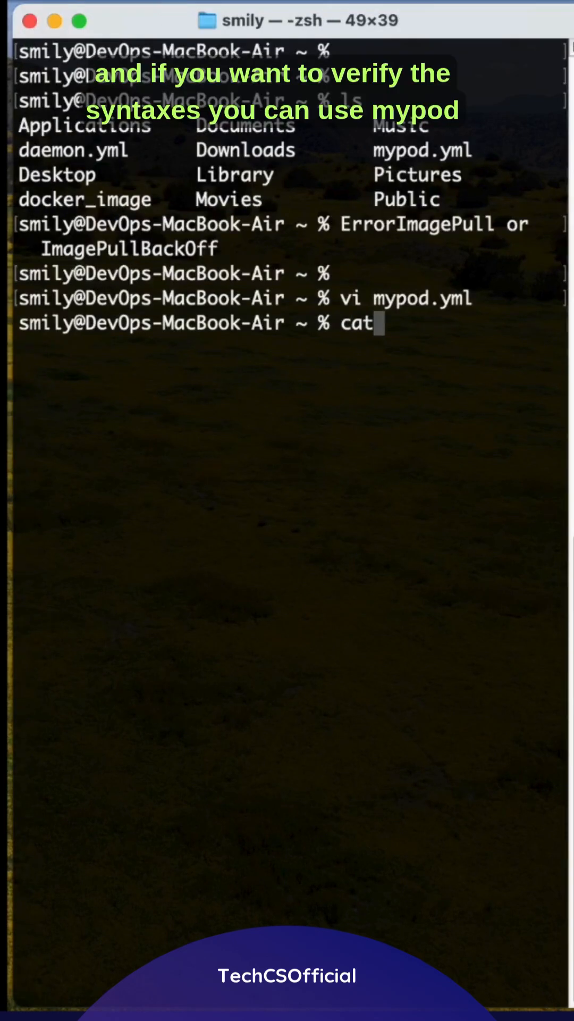
pyautogui.write('mypod.yml')
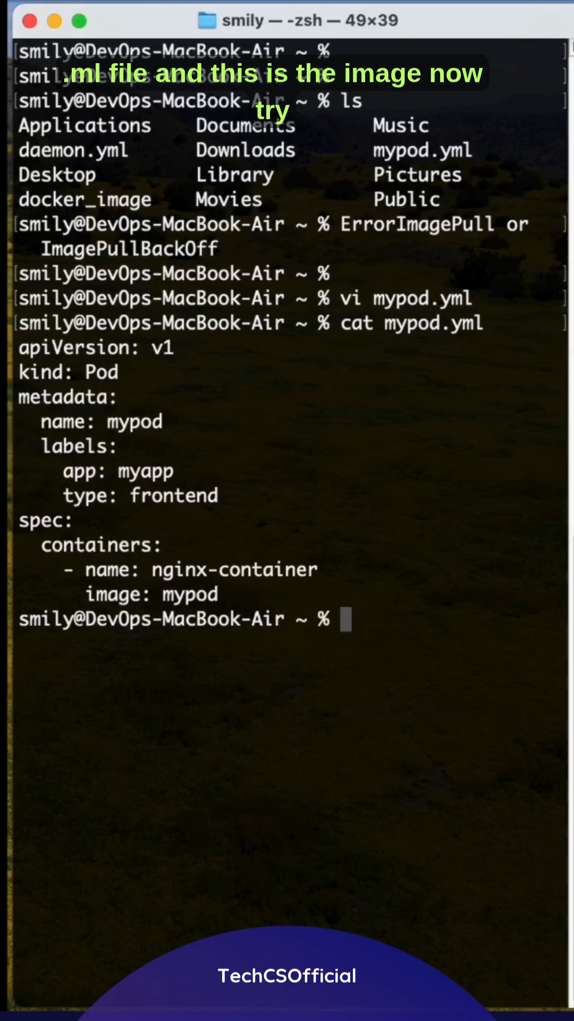
# - Create the mypod pod with kubectl create -f mypod.yml
pyautogui.write('kubectl c')
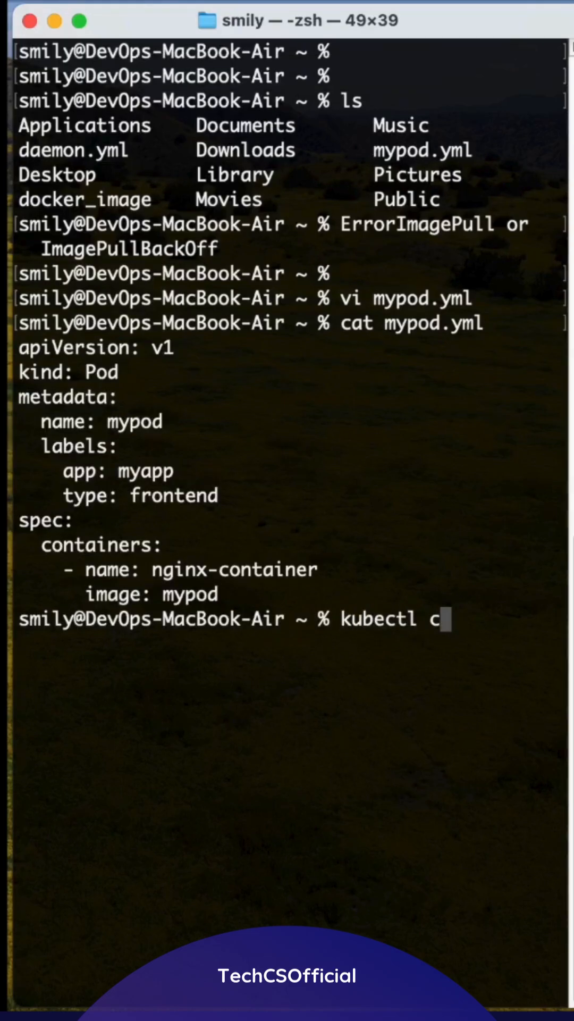
pyautogui.write('reate -f')
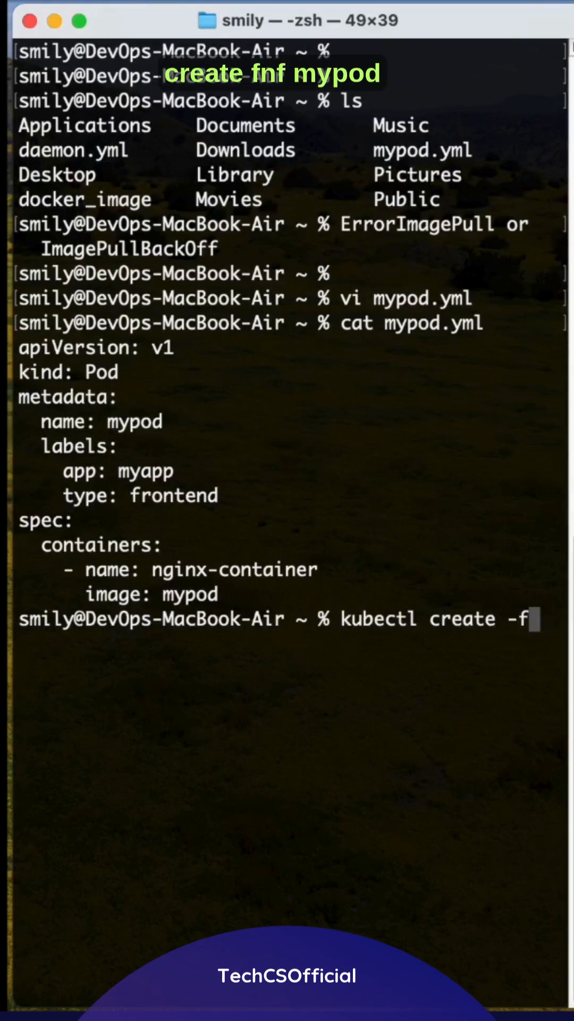
pyautogui.write('mypod.yml')
pyautogui.write('kubect')
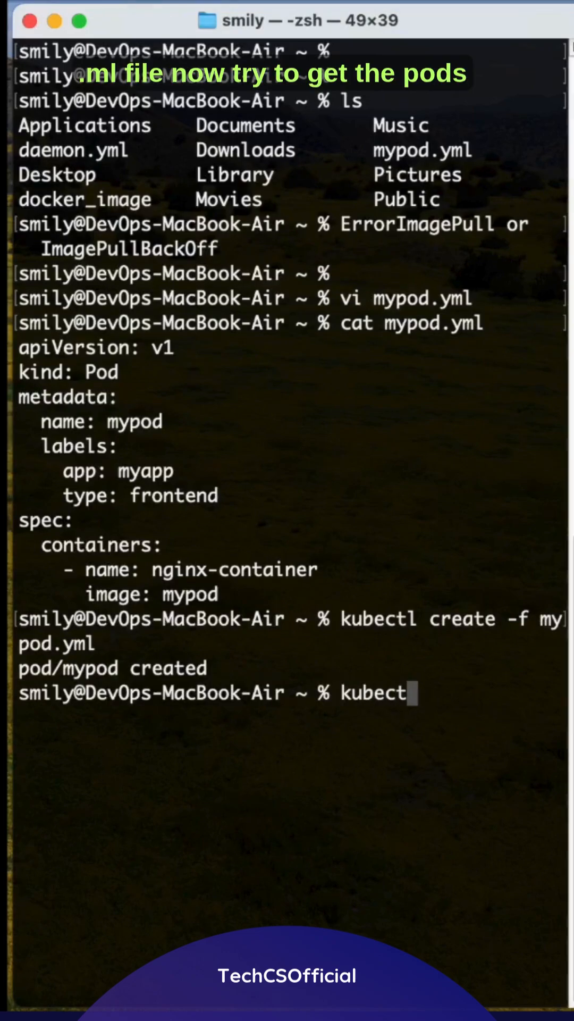
# - Rerun kubectl get pods until mypod shows ImagePullBackOff, and highlight that status
pyautogui.write('l get pods')
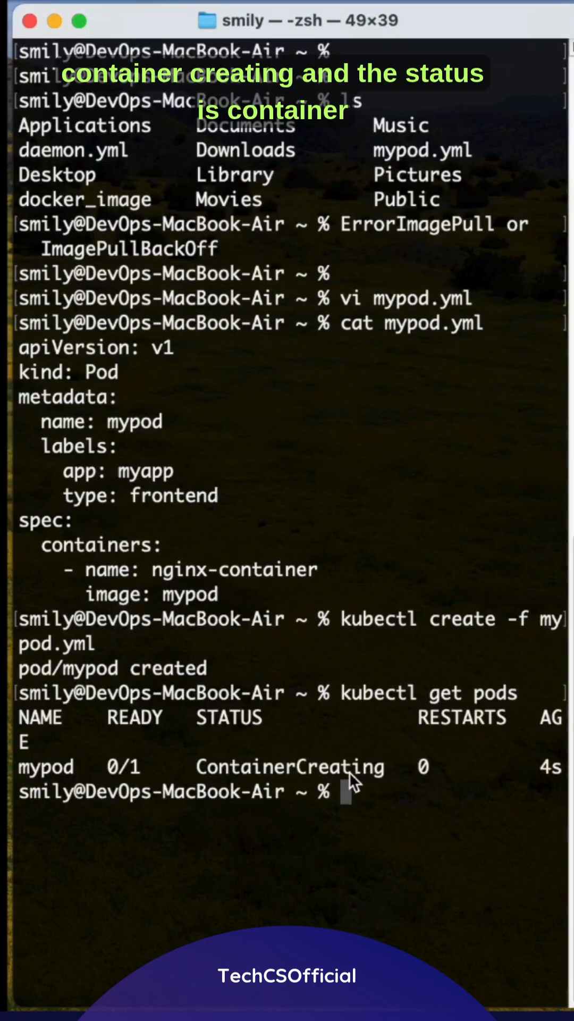
pyautogui.write('kubectl get pods')
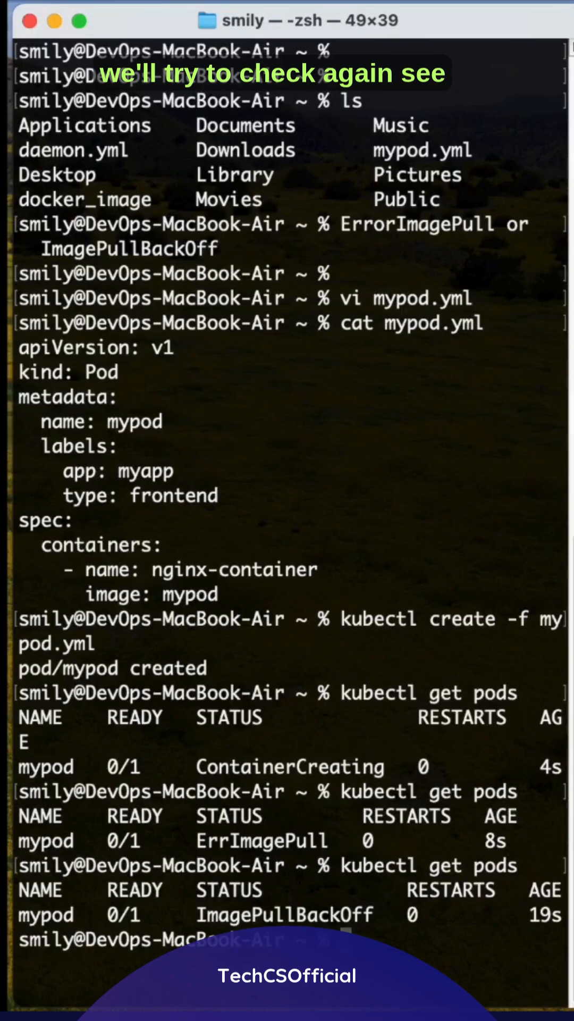
pyautogui.moveTo(307, 339)
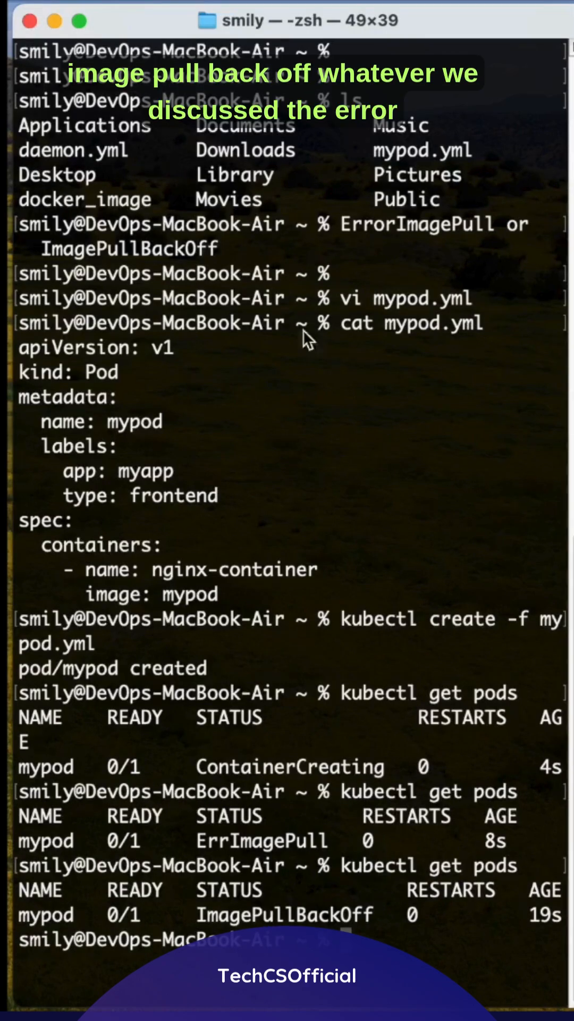
pyautogui.doubleClick(416, 223)
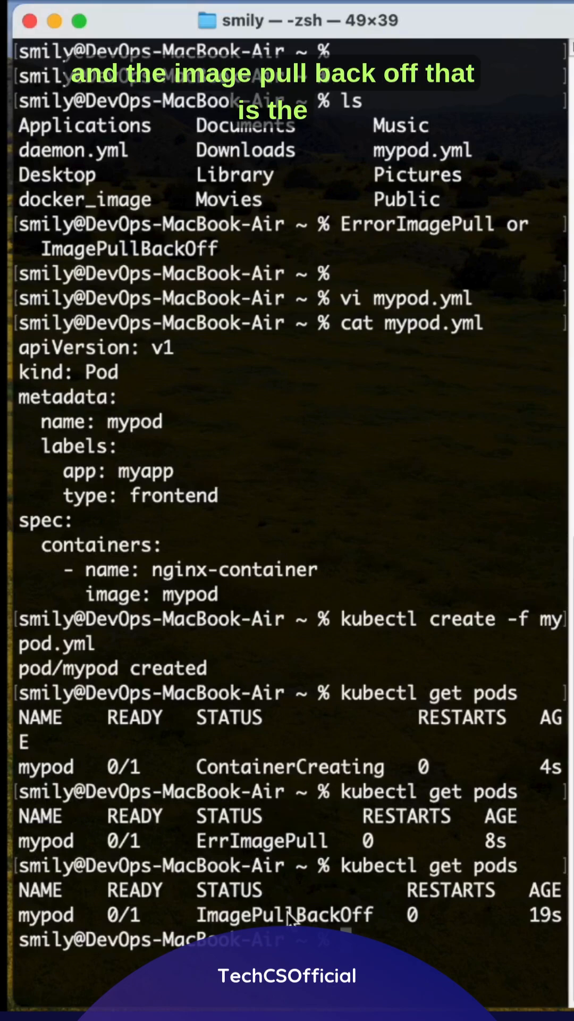
pyautogui.doubleClick(285, 914)
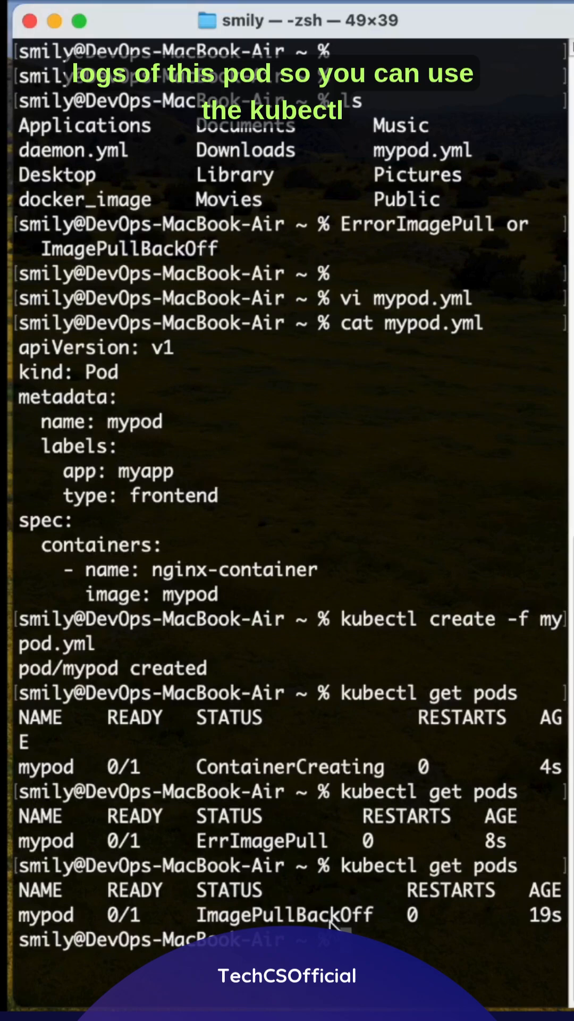
pyautogui.write('kubectl d')
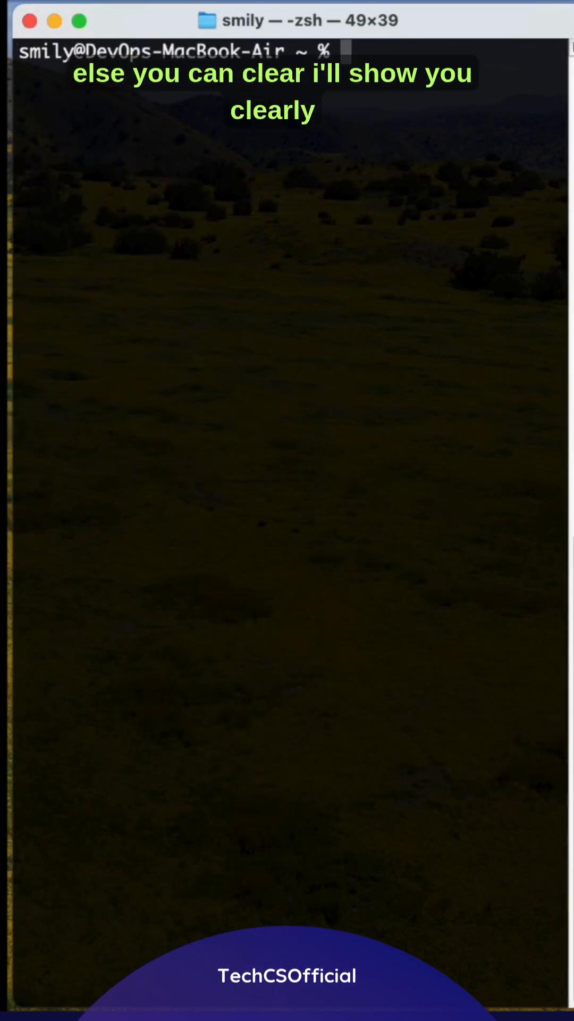
# - Run kubectl describe pod mypod and highlight the ImagePullBackOff error in its events
pyautogui.write('kubectl describe pod m')
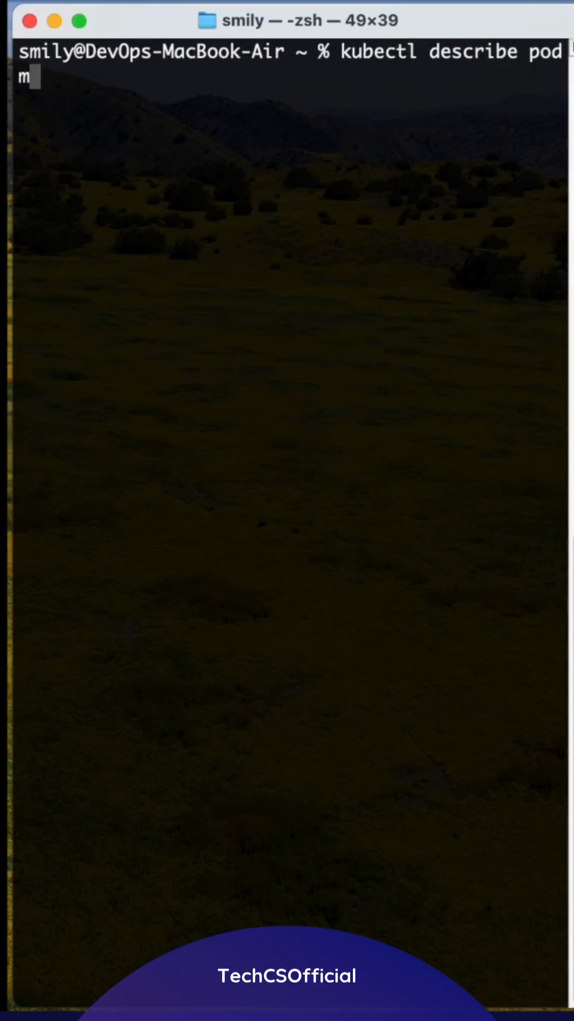
pyautogui.write('y')
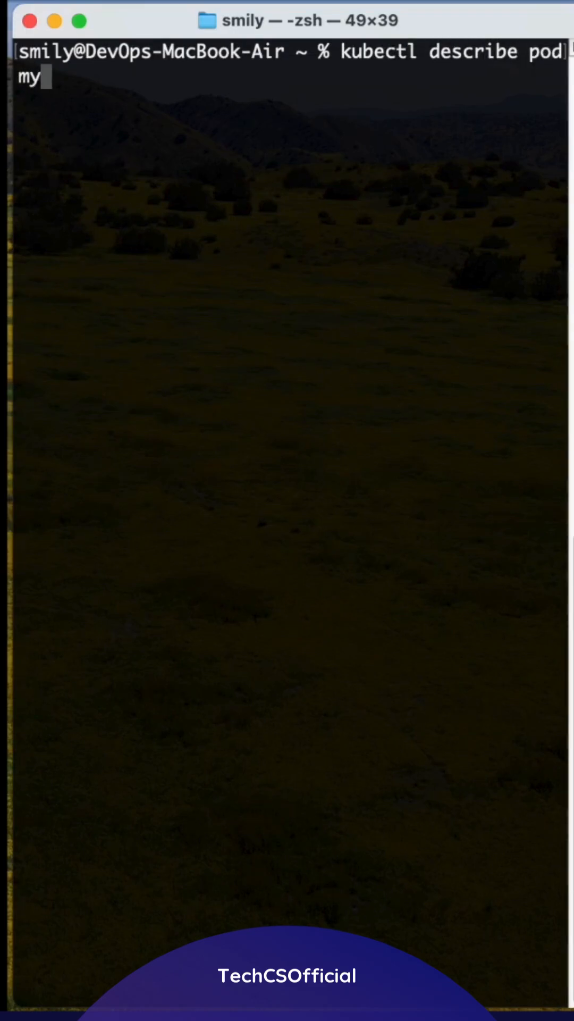
pyautogui.press('Backspace')
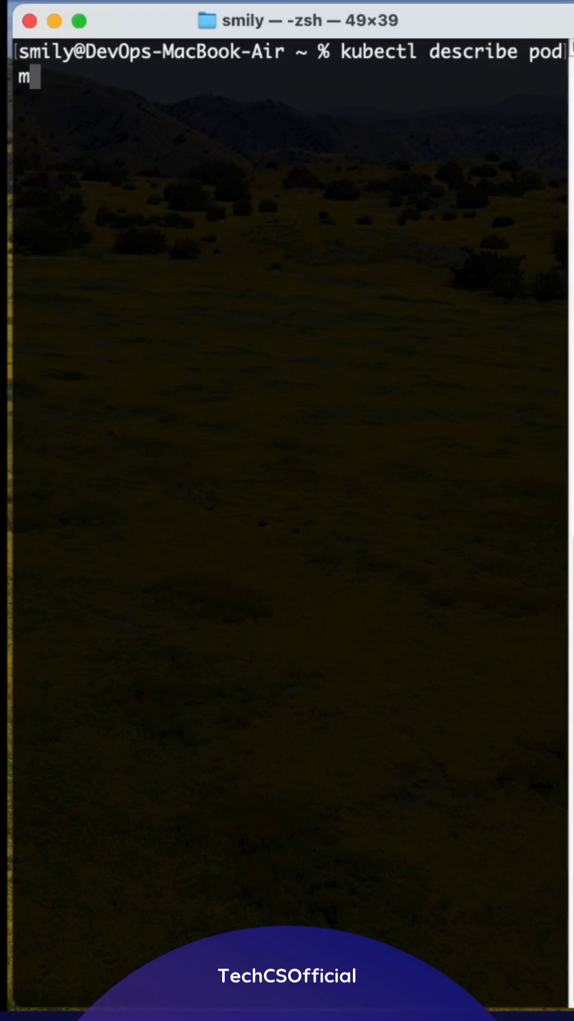
pyautogui.write('y')
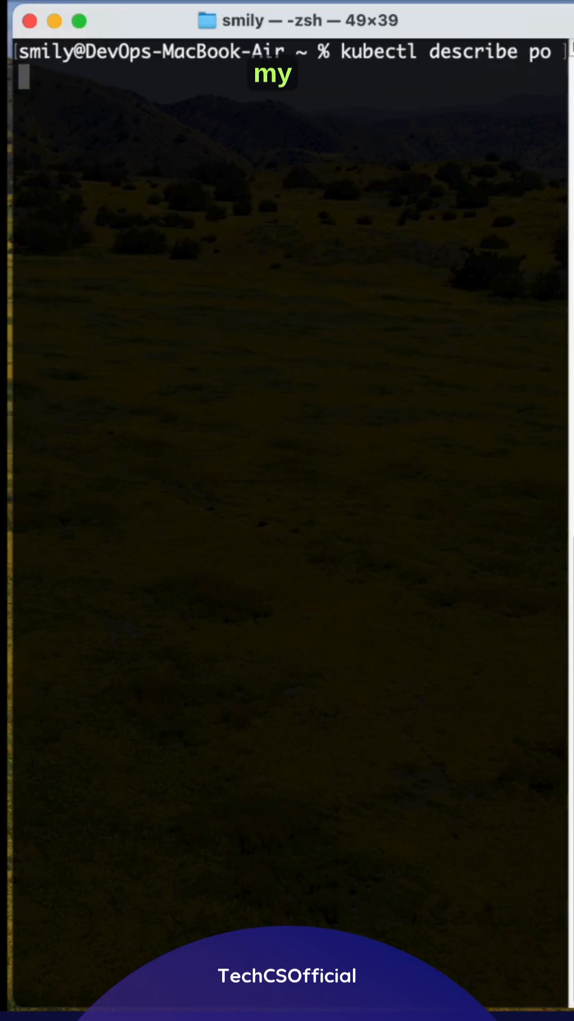
pyautogui.write('myp')
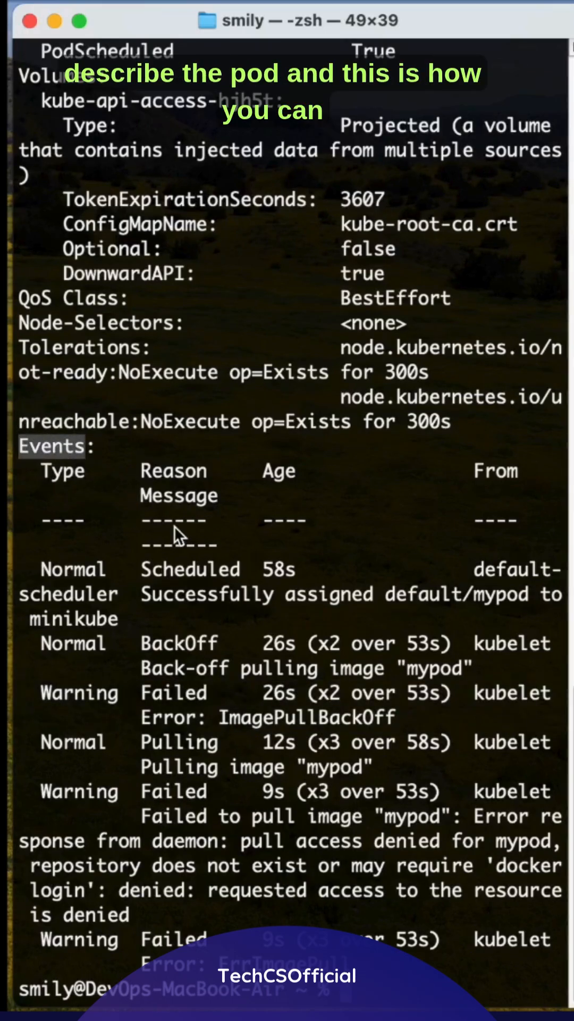
pyautogui.moveTo(296, 638)
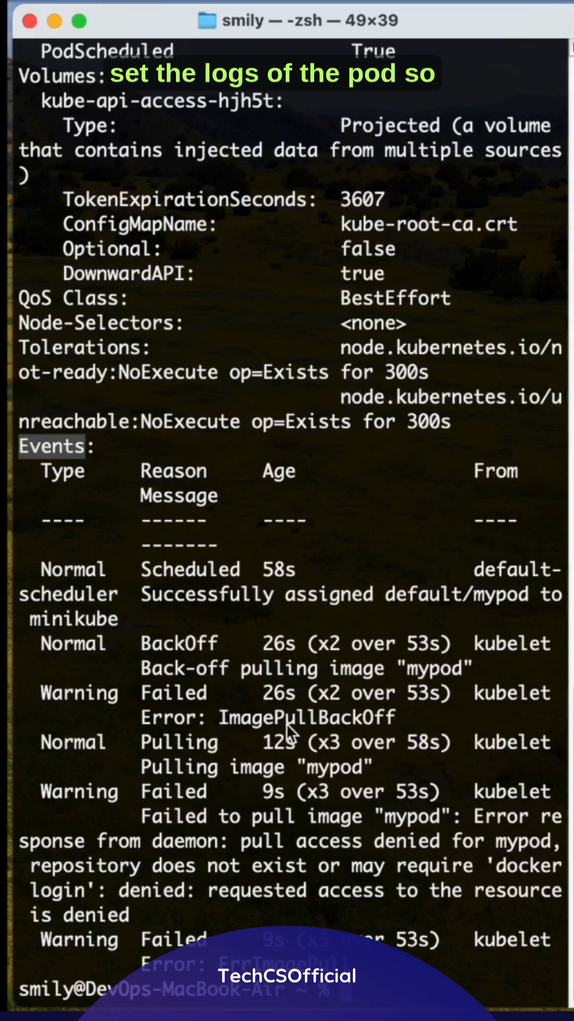
pyautogui.doubleClick(306, 717)
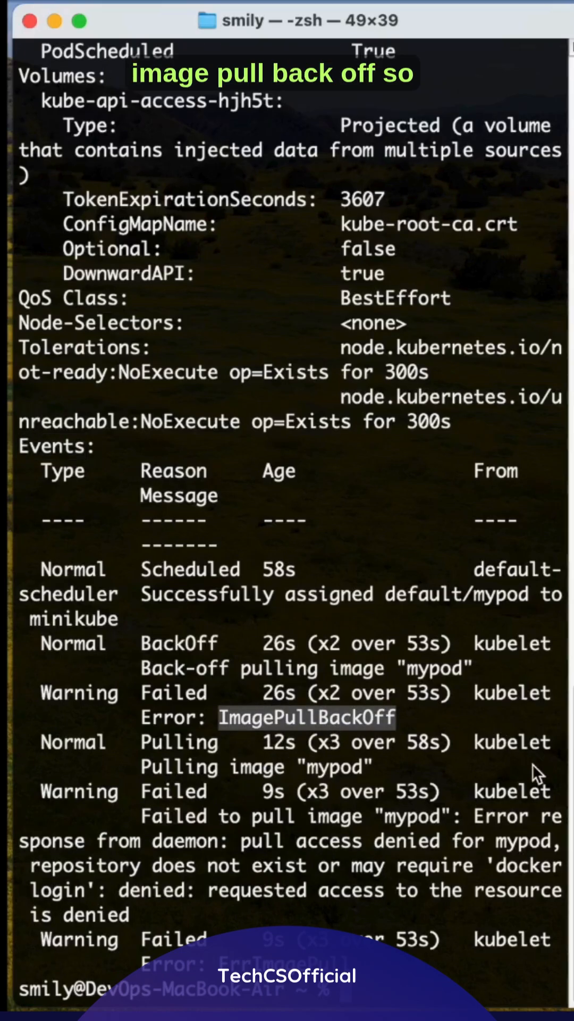